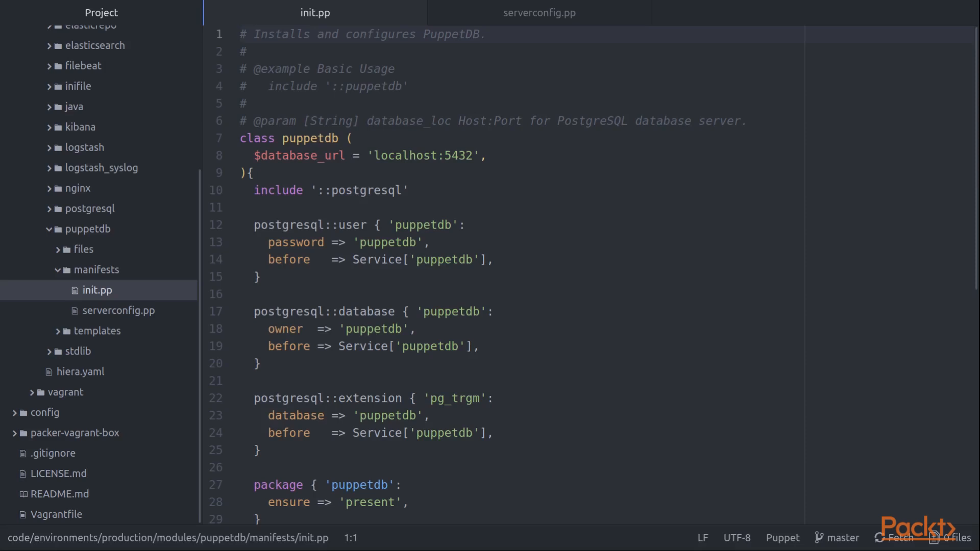
Walk through the top of the open puppetdb manifest, keeping the cursor at its first lines.
{"action": "left_click", "coordinate": [239, 34]}
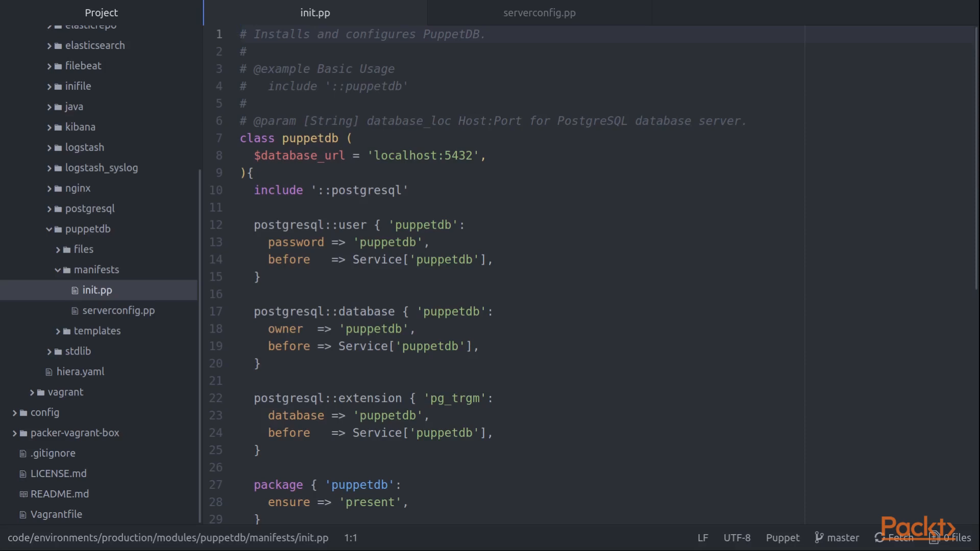
{"action": "left_click", "coordinate": [239, 33]}
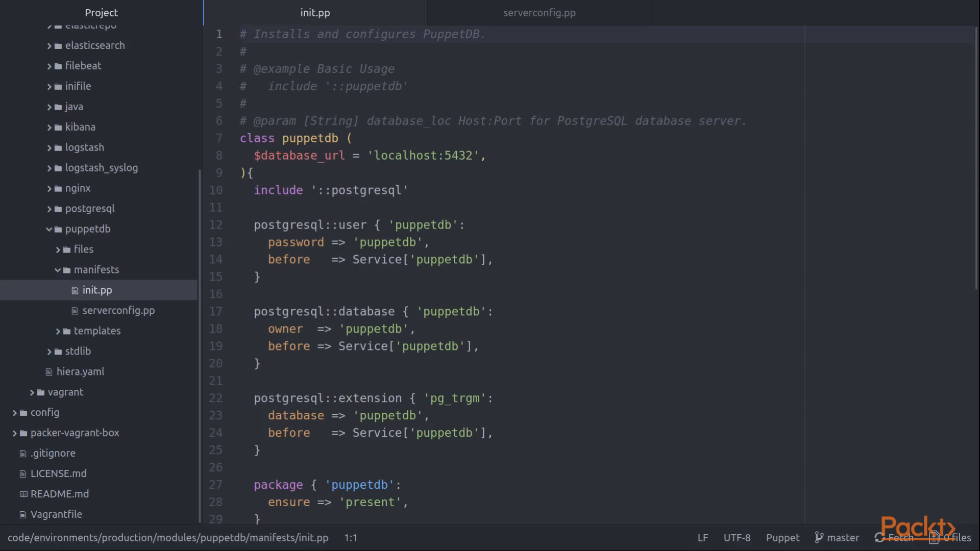
{"action": "left_click", "coordinate": [239, 35]}
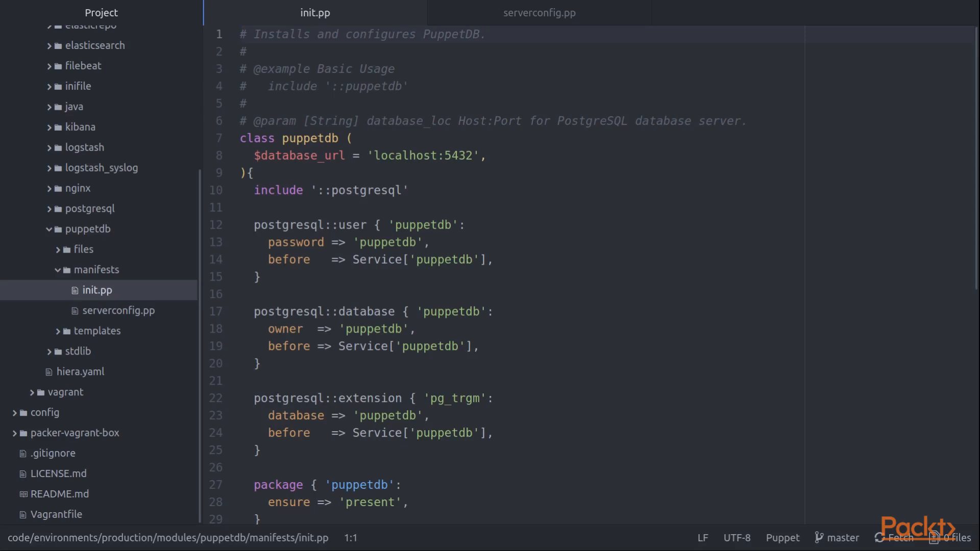
{"action": "left_click", "coordinate": [238, 34]}
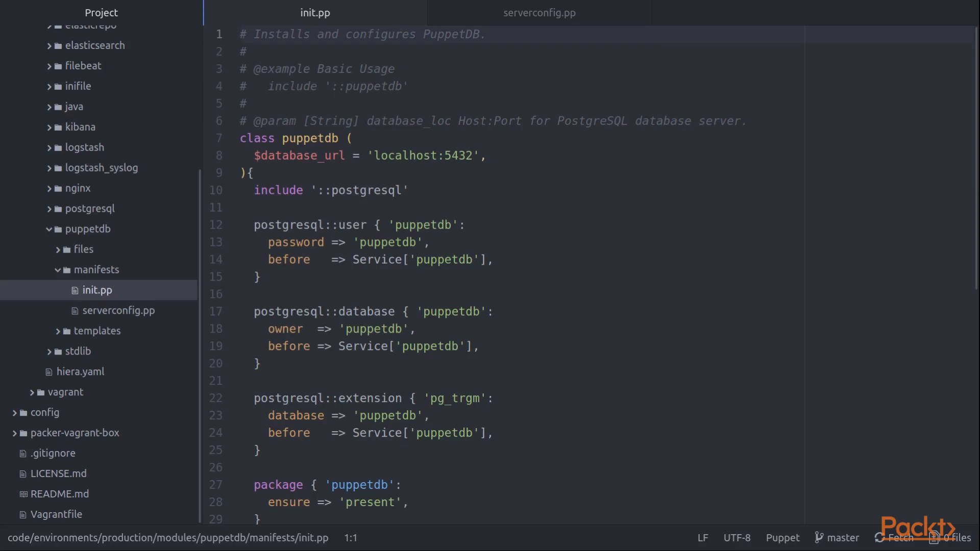
{"action": "left_click", "coordinate": [239, 33]}
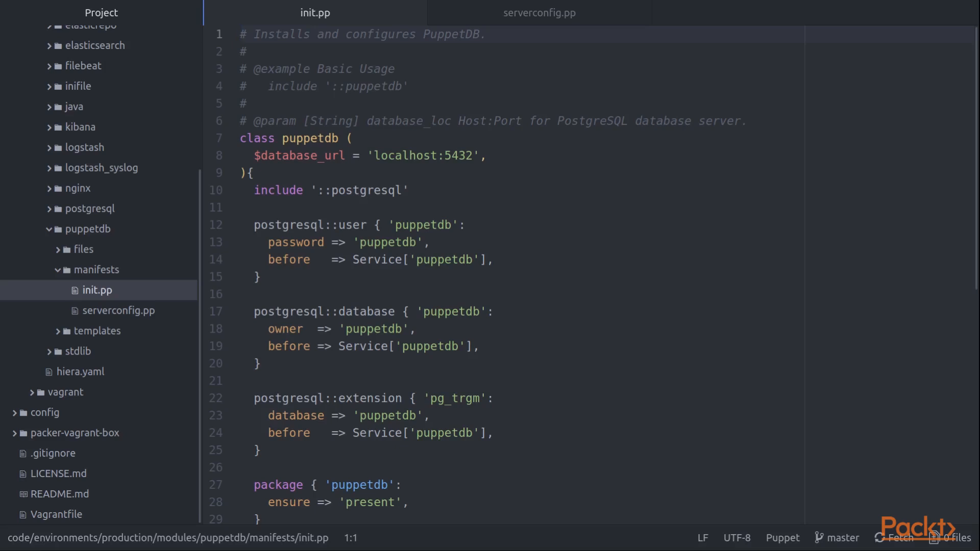
{"action": "left_click", "coordinate": [241, 34]}
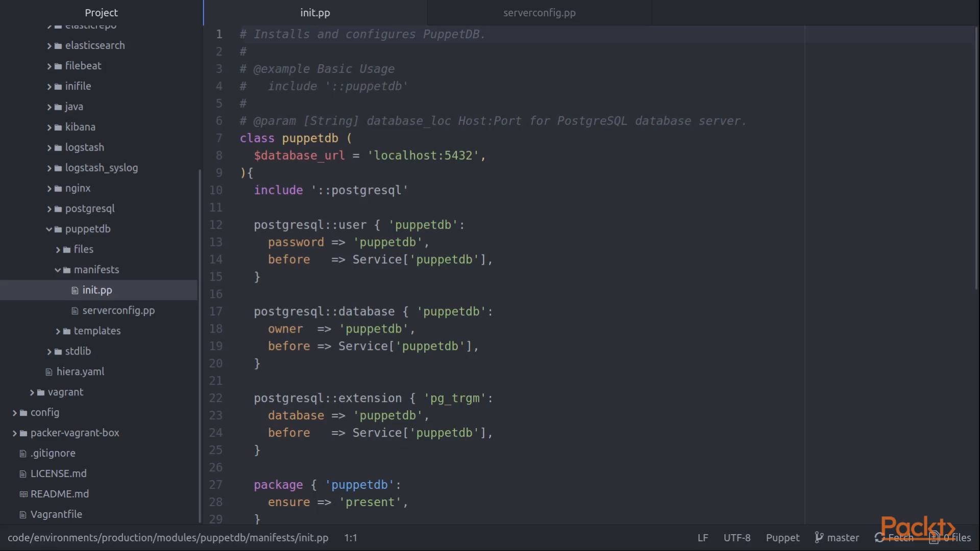
{"action": "left_click", "coordinate": [238, 33]}
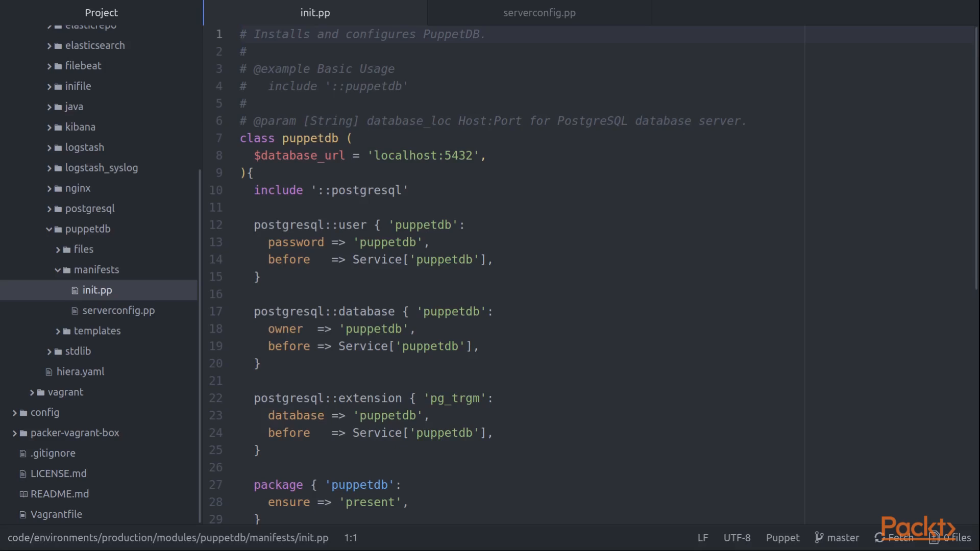
{"action": "left_click", "coordinate": [239, 34]}
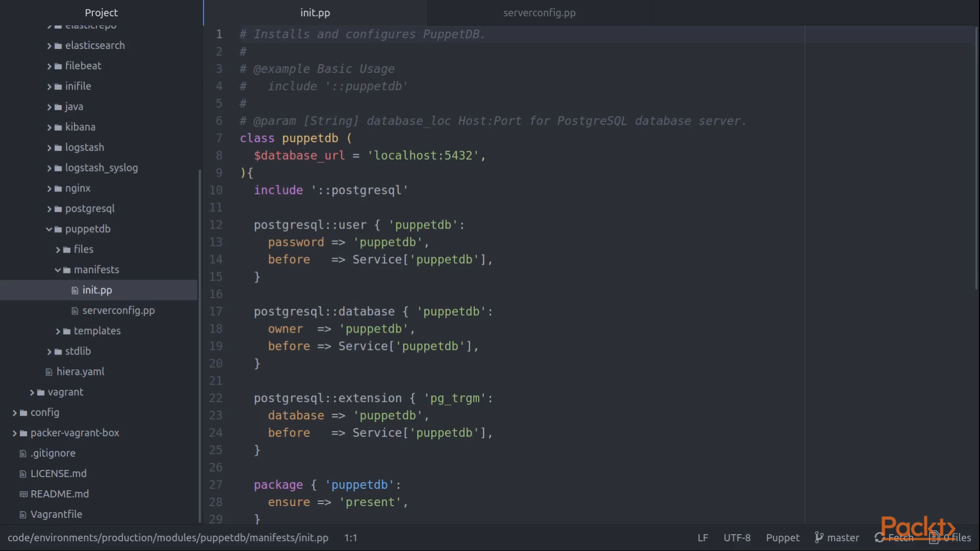
Highlight the puppetdb package and puppetdb service resource names further down the manifest.
{"action": "double_click", "coordinate": [366, 311]}
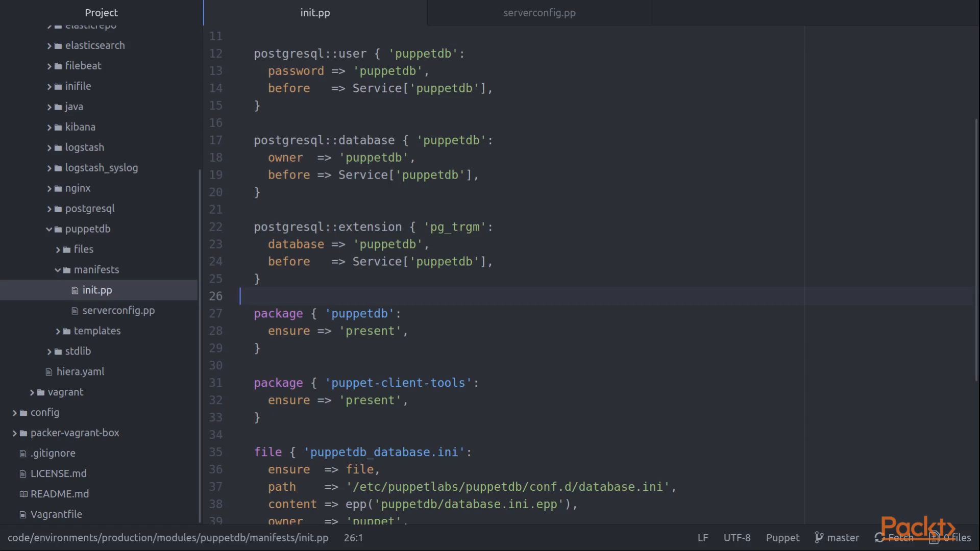
{"action": "scroll", "scroll_direction": "down", "scroll_amount": 3}
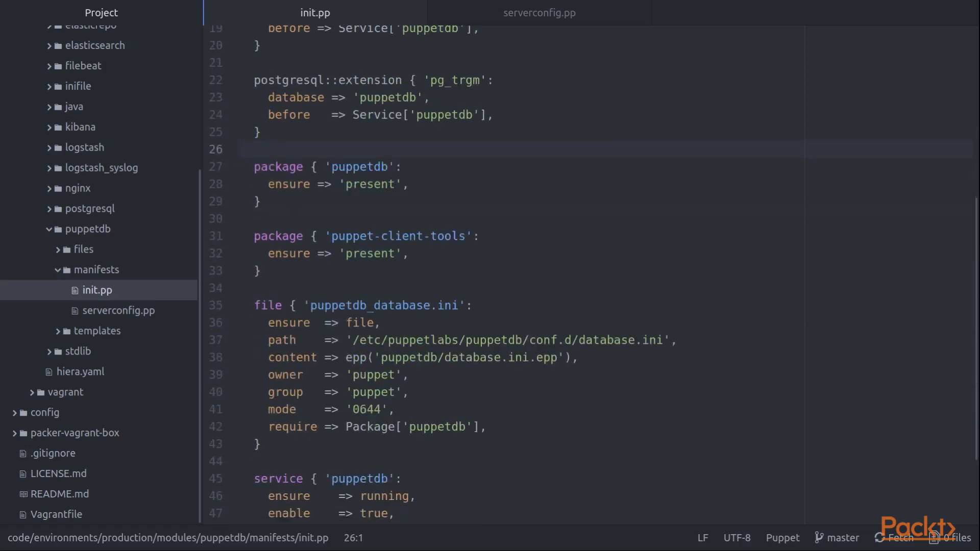
{"action": "double_click", "coordinate": [358, 142]}
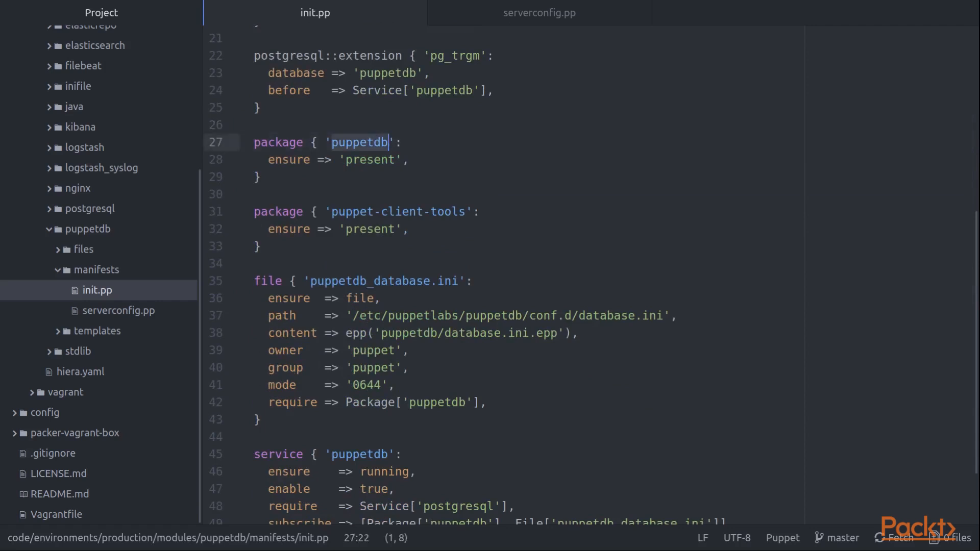
{"action": "scroll", "scroll_direction": "down", "scroll_amount": 3}
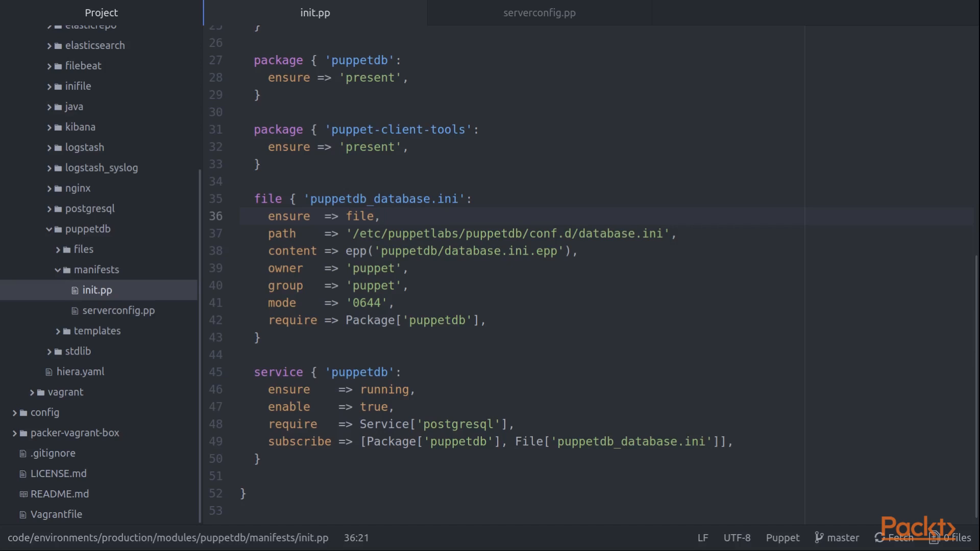
{"action": "double_click", "coordinate": [358, 371]}
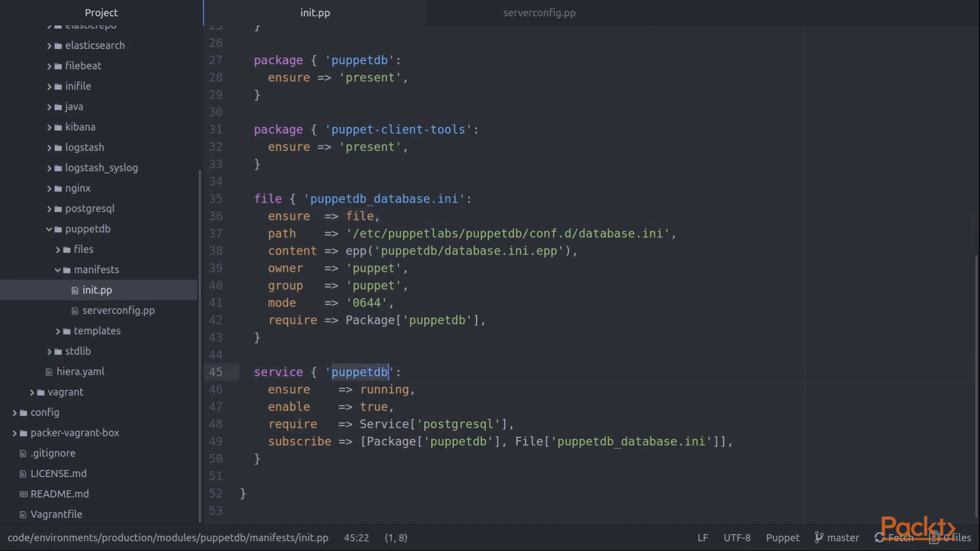
{"action": "left_click", "coordinate": [402, 371]}
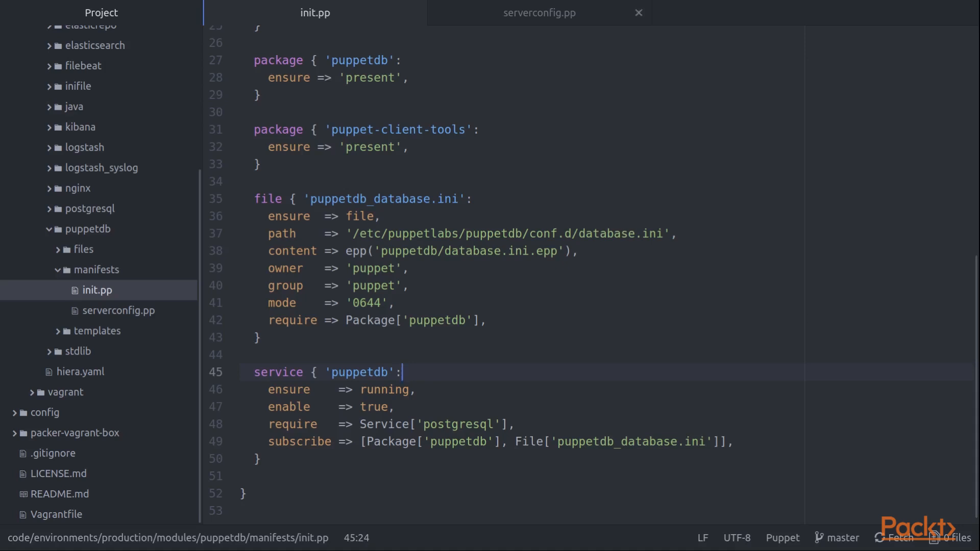
Review puppetdb::serverconfig in serverconfig.pp: puppetdb-termini package, puppetserver service, puppetdb.conf file.
{"action": "left_click", "coordinate": [537, 12]}
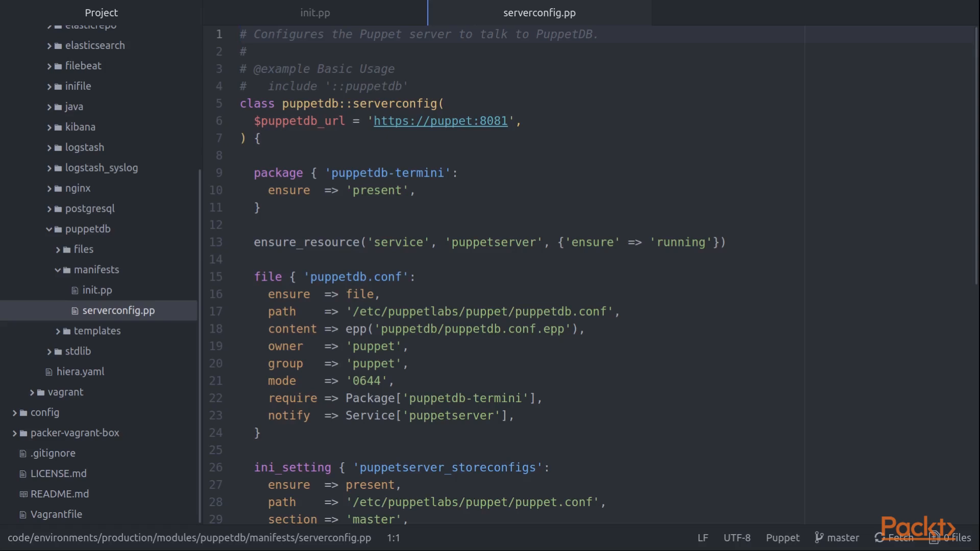
{"action": "double_click", "coordinate": [385, 174]}
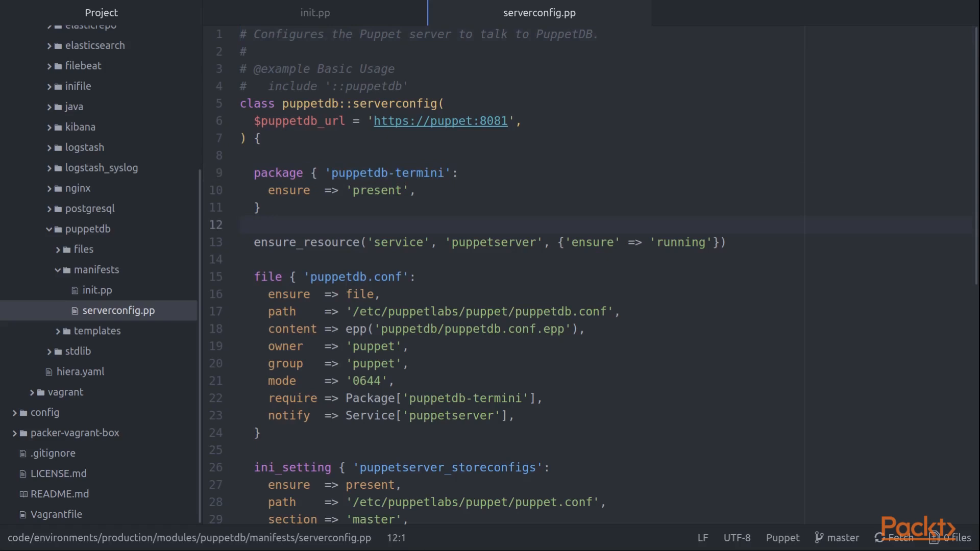
{"action": "left_click", "coordinate": [240, 224]}
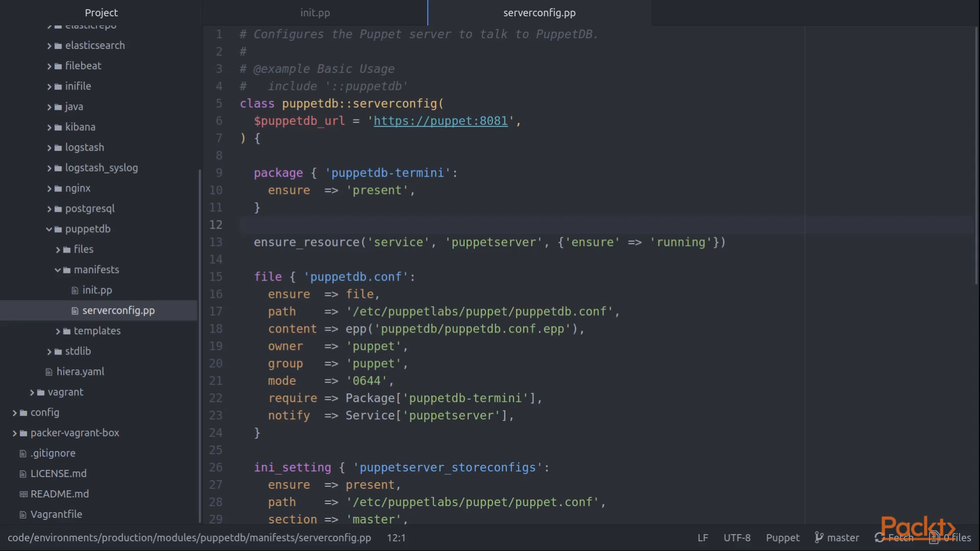
{"action": "left_click", "coordinate": [243, 225]}
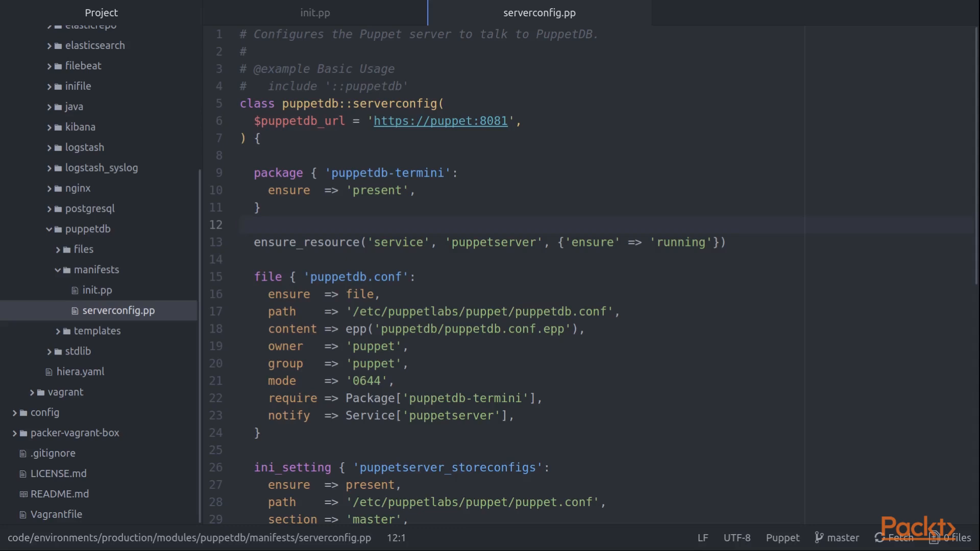
{"action": "left_click", "coordinate": [240, 225]}
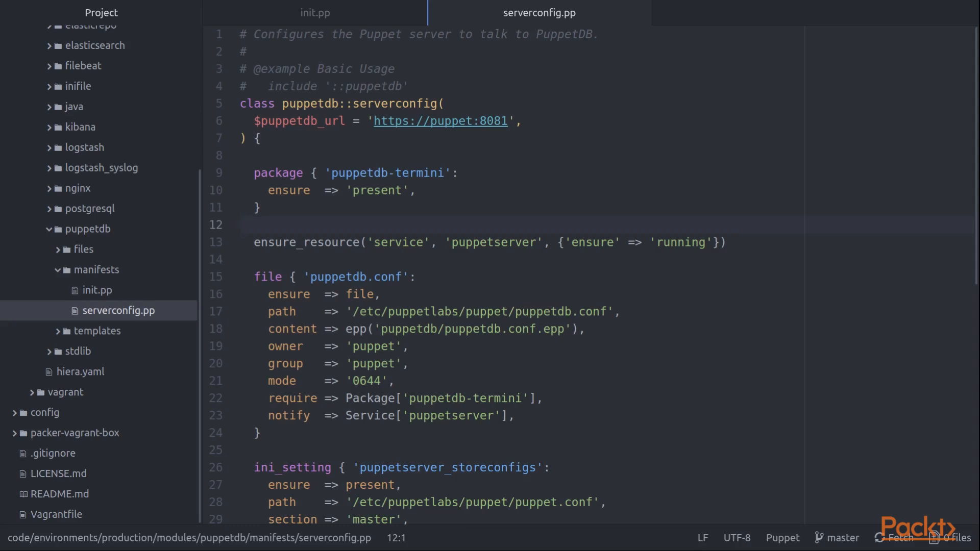
{"action": "left_click", "coordinate": [241, 224]}
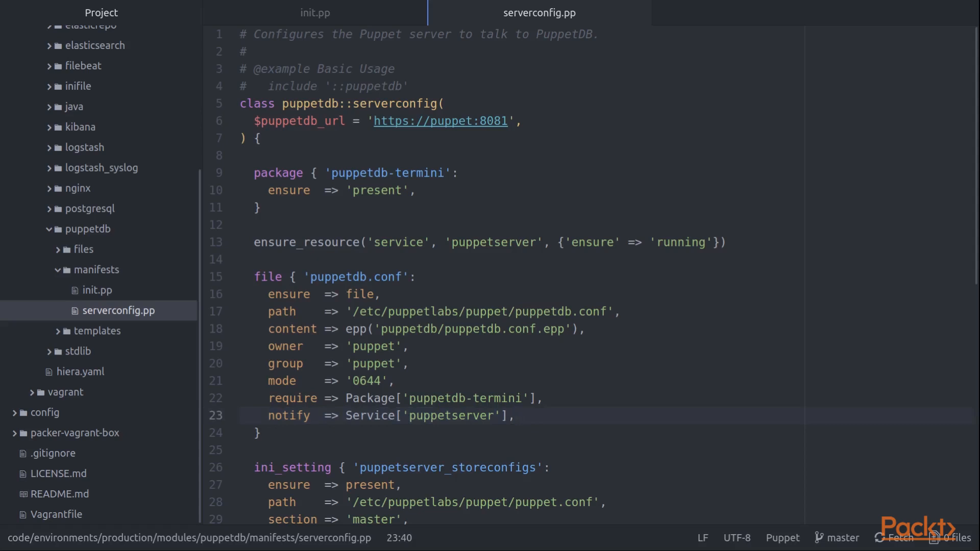
{"action": "left_click", "coordinate": [359, 415]}
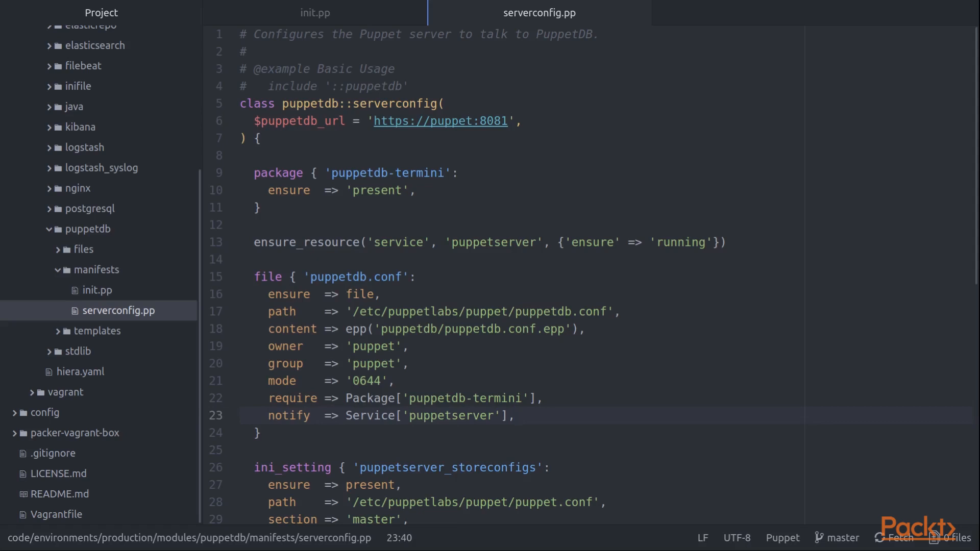
{"action": "left_click", "coordinate": [514, 415]}
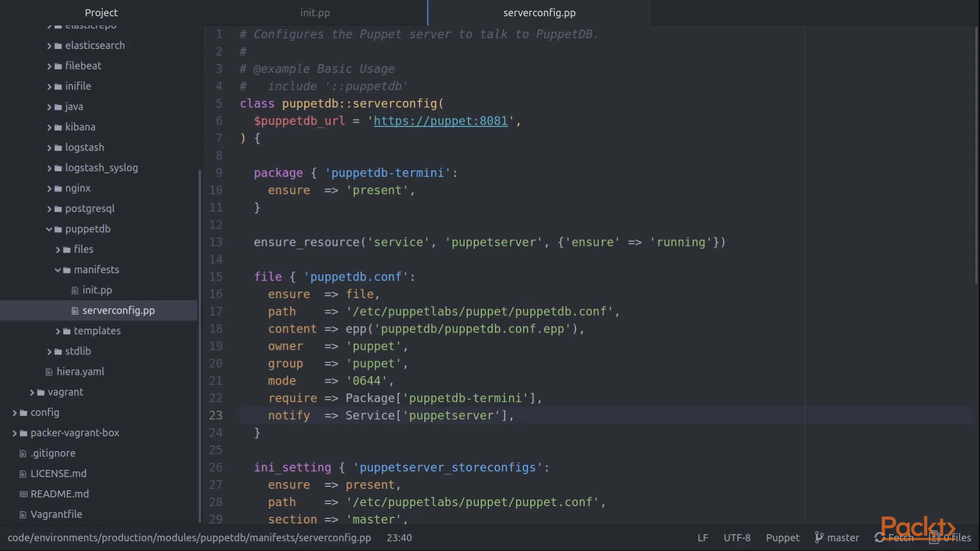
{"action": "left_click", "coordinate": [514, 415]}
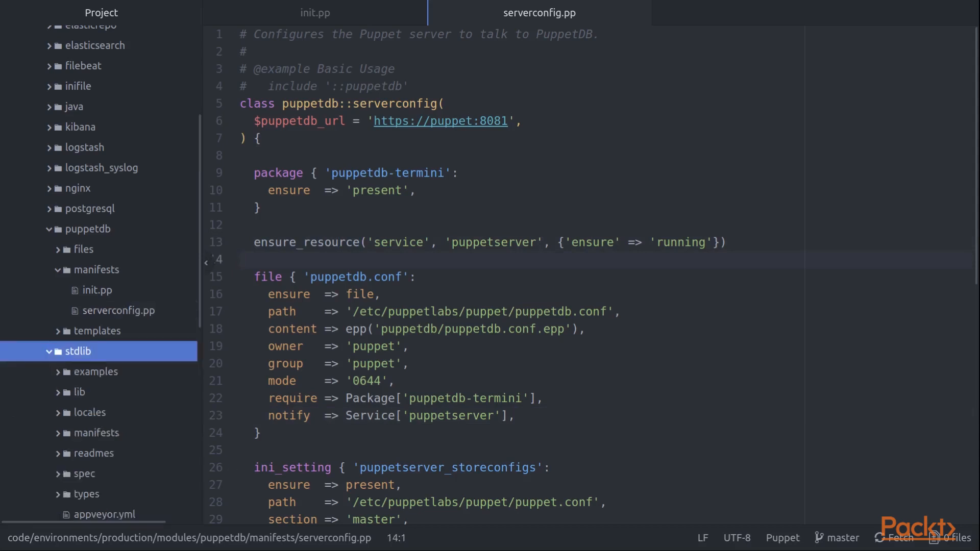
{"action": "left_click", "coordinate": [50, 351]}
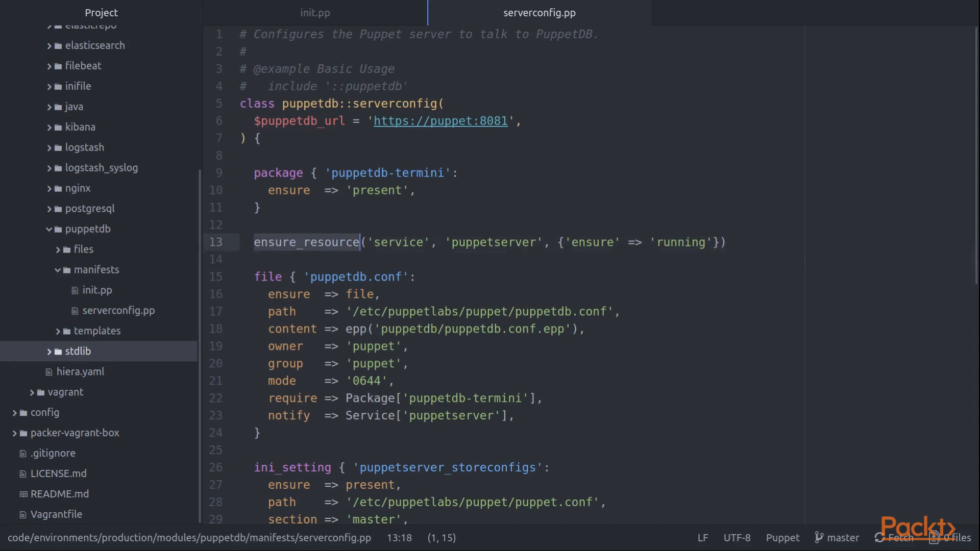
{"action": "double_click", "coordinate": [397, 243]}
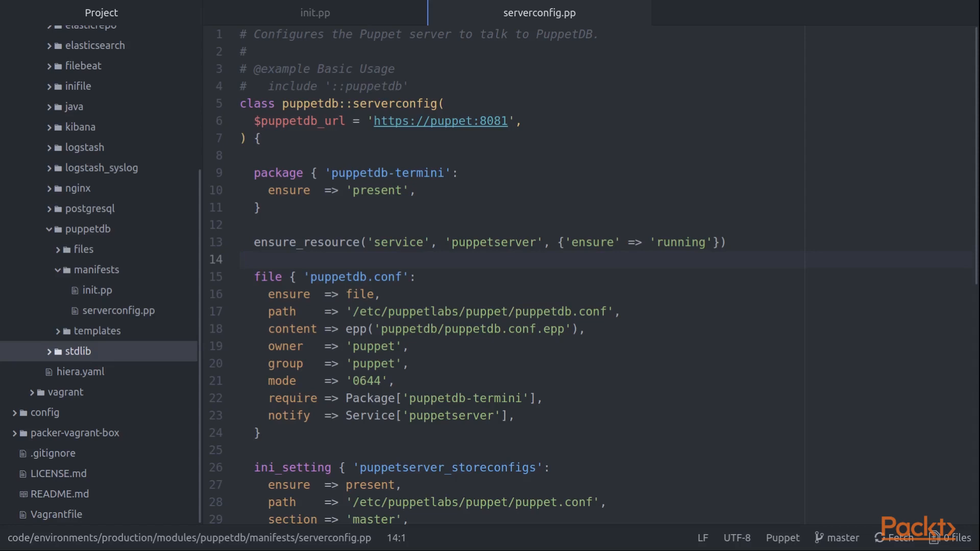
{"action": "left_click", "coordinate": [241, 259]}
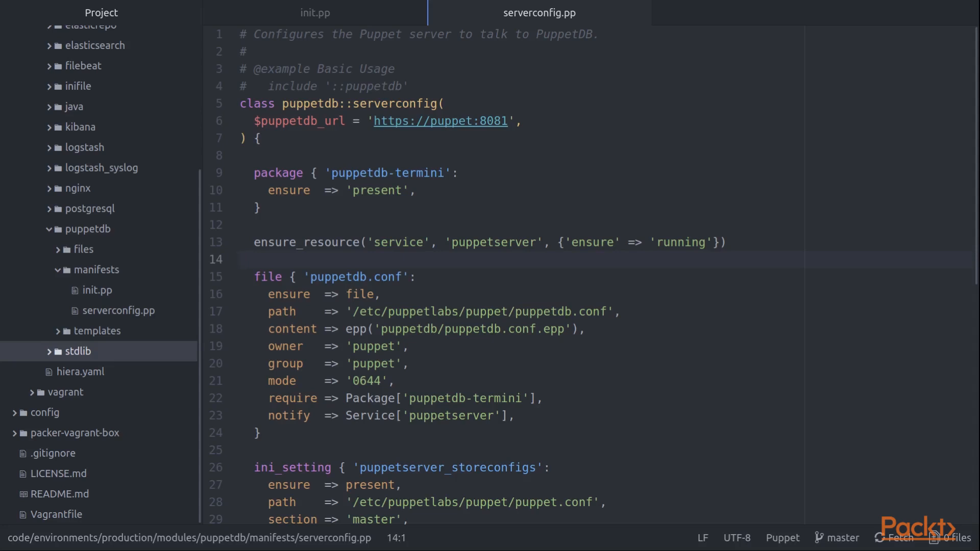
{"action": "left_click", "coordinate": [516, 415]}
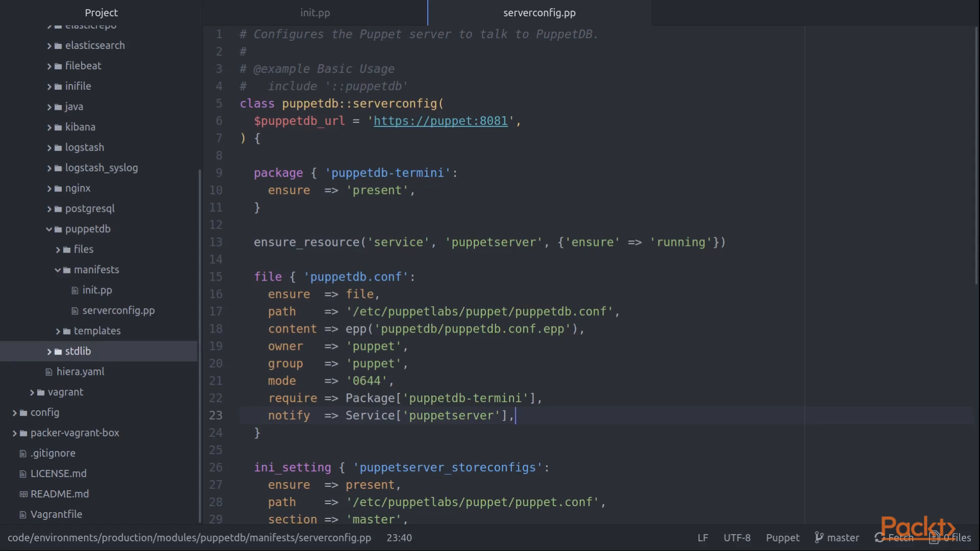
{"action": "scroll", "scroll_direction": "down", "scroll_amount": 3}
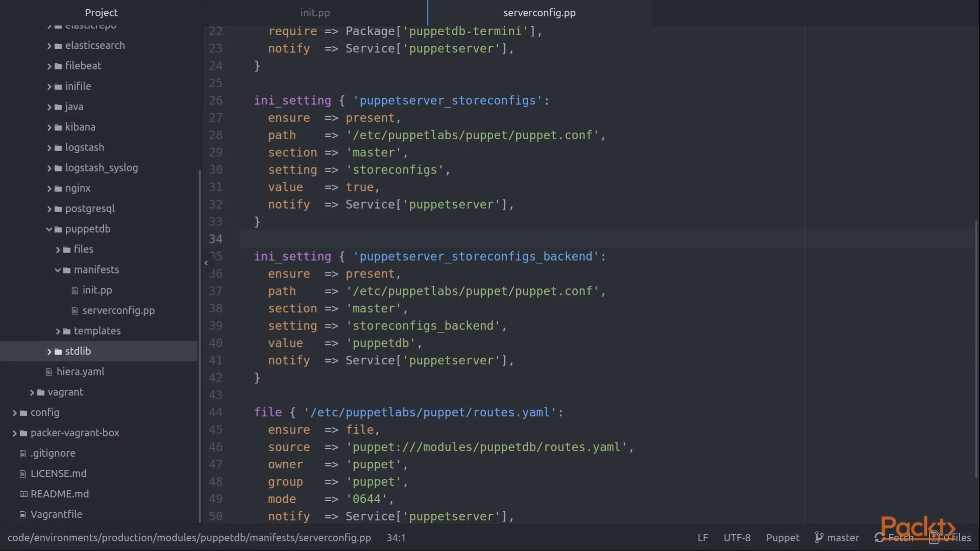
{"action": "left_click", "coordinate": [78, 86]}
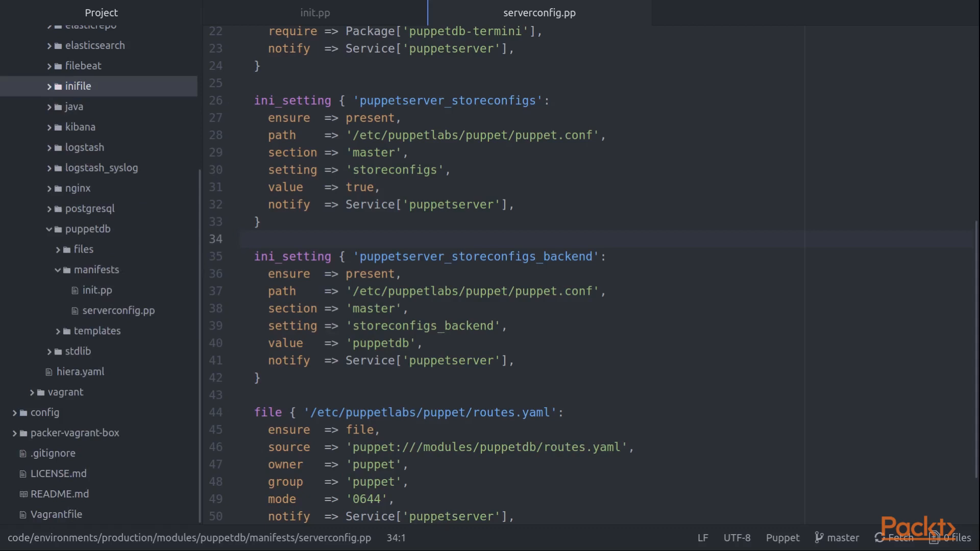
{"action": "left_click", "coordinate": [262, 239]}
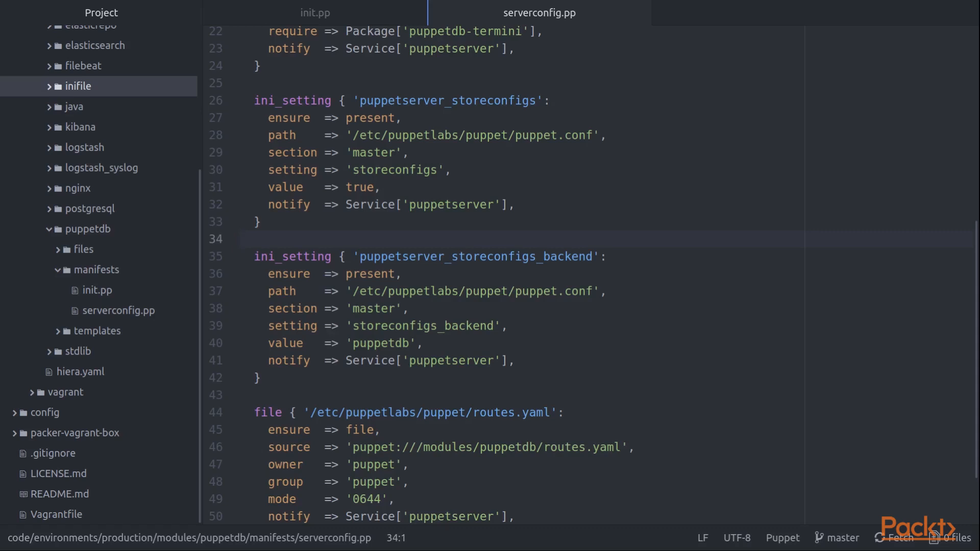
{"action": "left_click", "coordinate": [240, 239]}
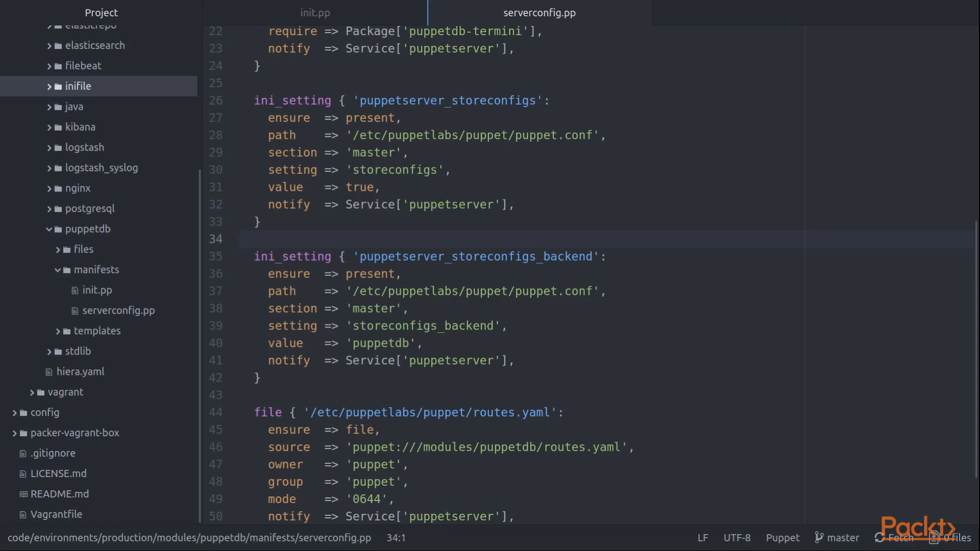
{"action": "double_click", "coordinate": [373, 308]}
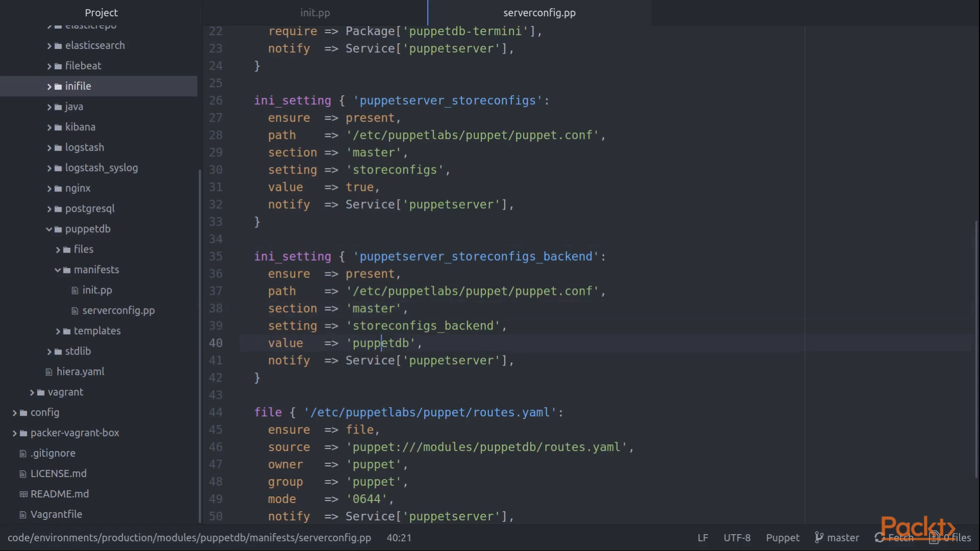
{"action": "double_click", "coordinate": [380, 343]}
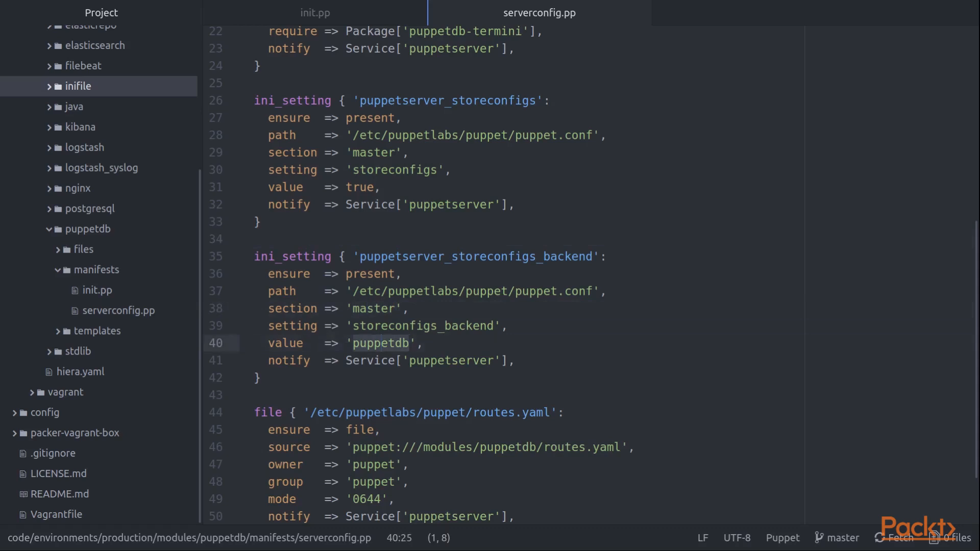
{"action": "scroll", "scroll_direction": "down", "scroll_amount": 3}
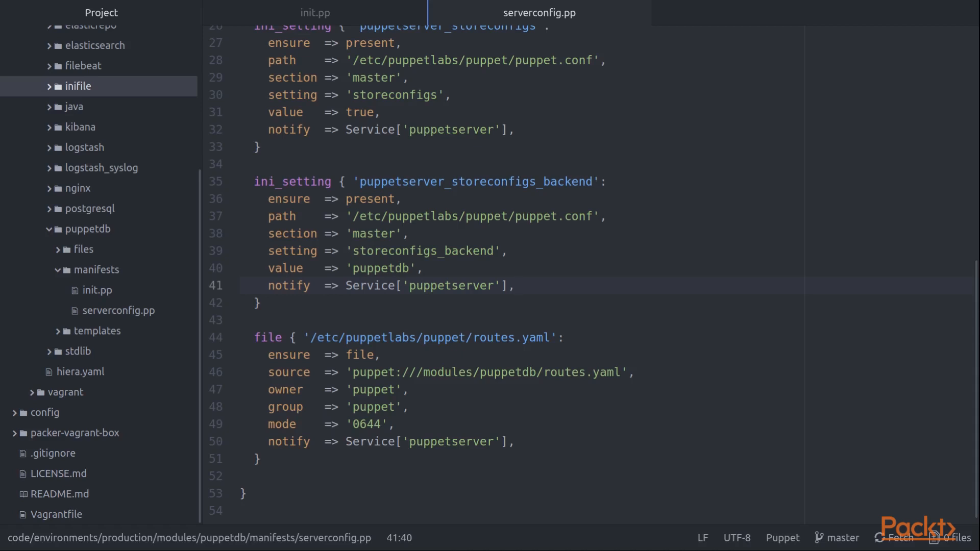
{"action": "left_click", "coordinate": [514, 286]}
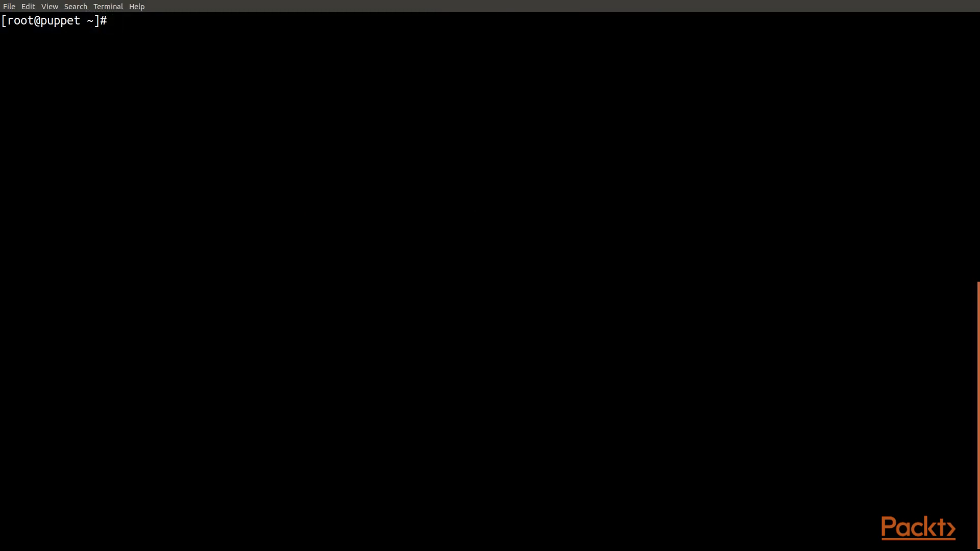
Check systemctl status puppetdb, then list its listening sockets with ss -nlp | grep.
{"action": "type", "text": "systemctl status puppetdb"}
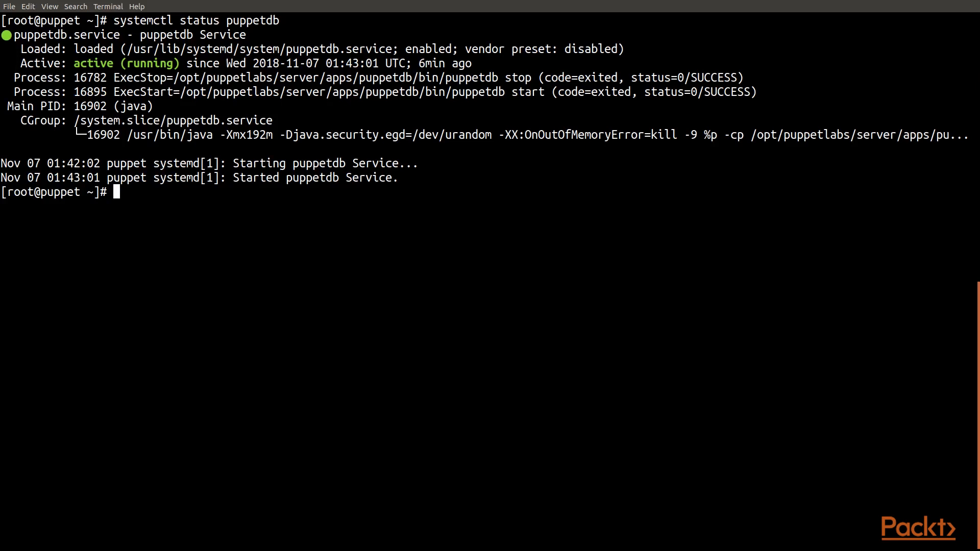
{"action": "type", "text": "ss -nlp | grep 16902"}
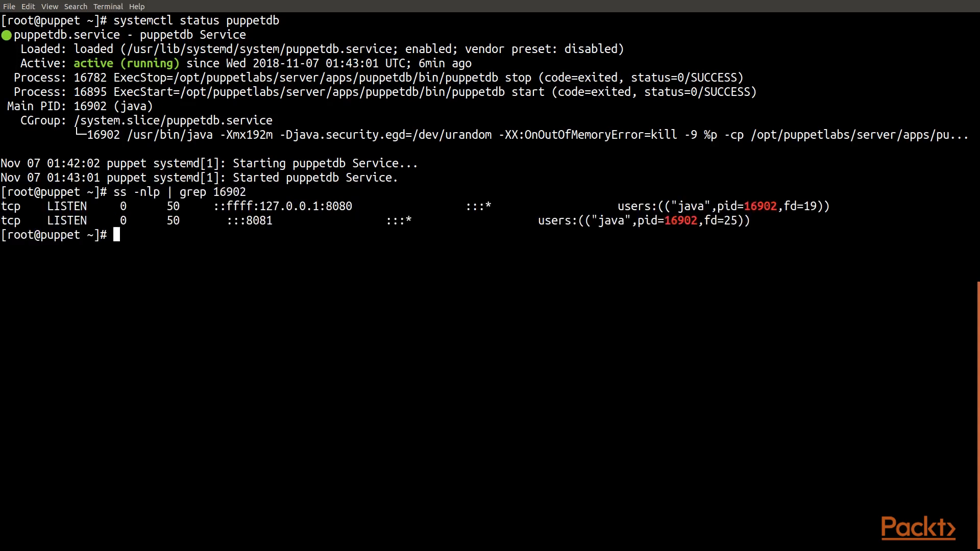
Highlight ports 8080 and 8081 of java process 16902 in the ss output.
{"action": "double_click", "coordinate": [294, 205]}
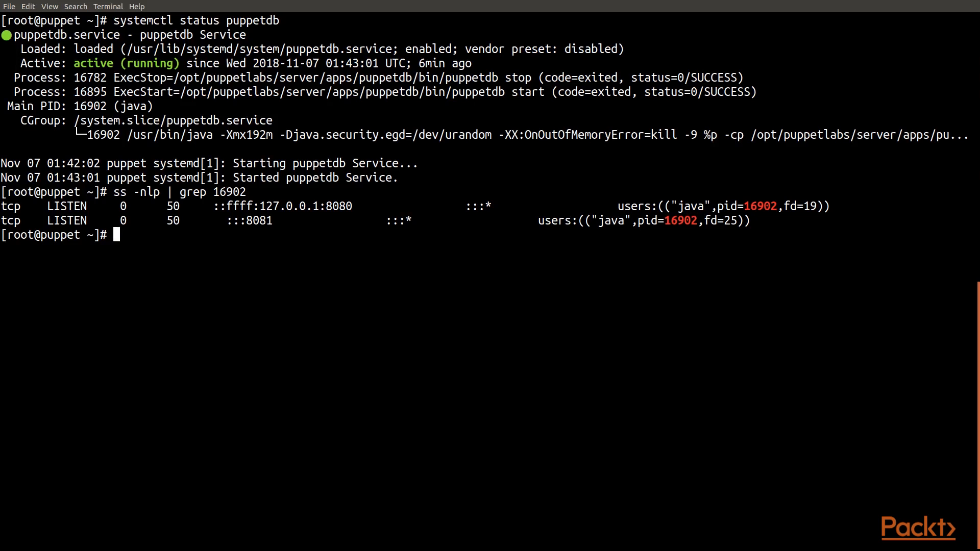
{"action": "double_click", "coordinate": [258, 221]}
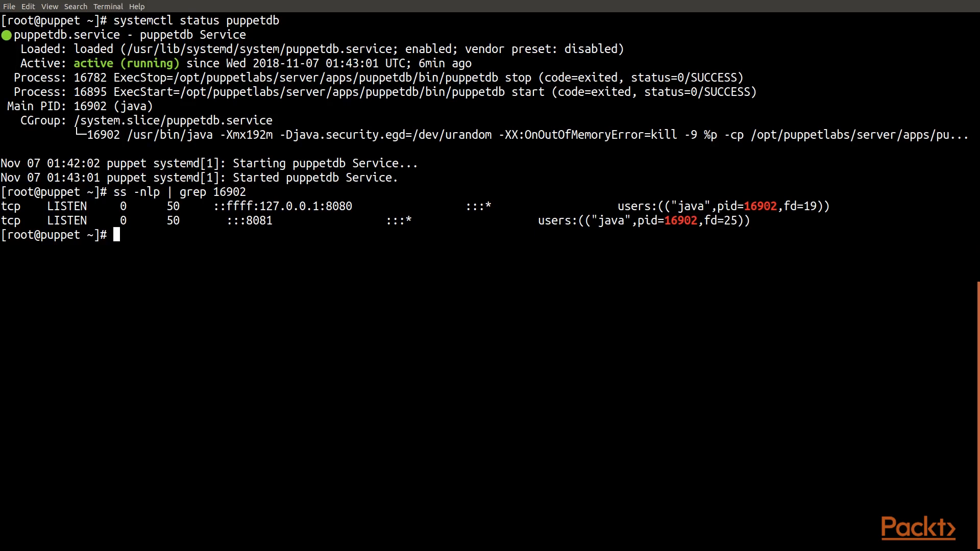
Run the Puppet agent to apply the catalog, then stop the puppetdb service via systemctl.
{"action": "type", "text": "puppet agent -t"}
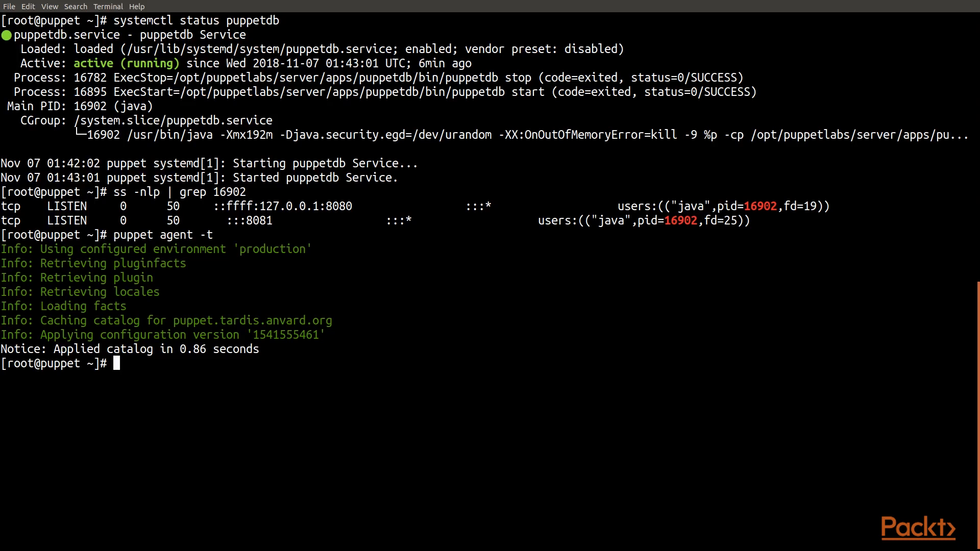
{"action": "type", "text": "systemctl"}
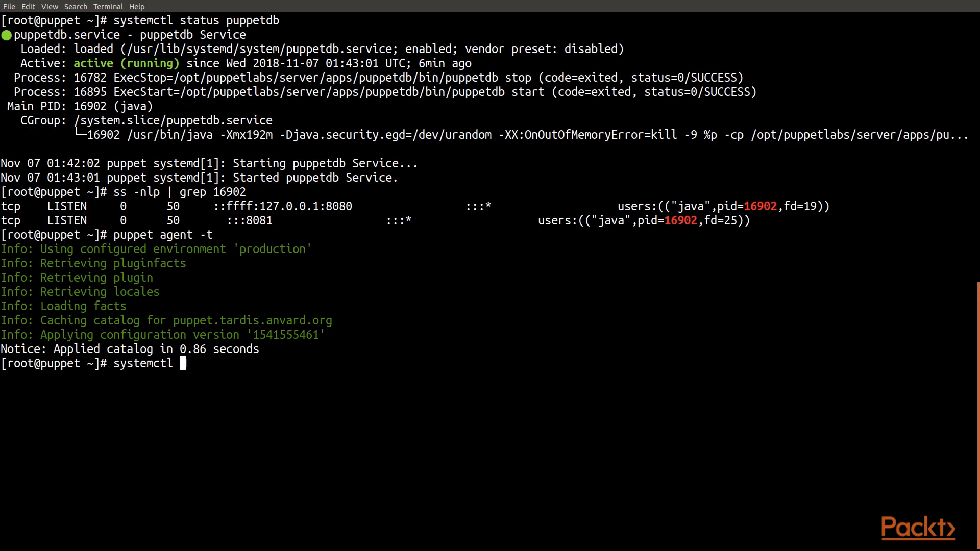
{"action": "type", "text": "stop puppetdb"}
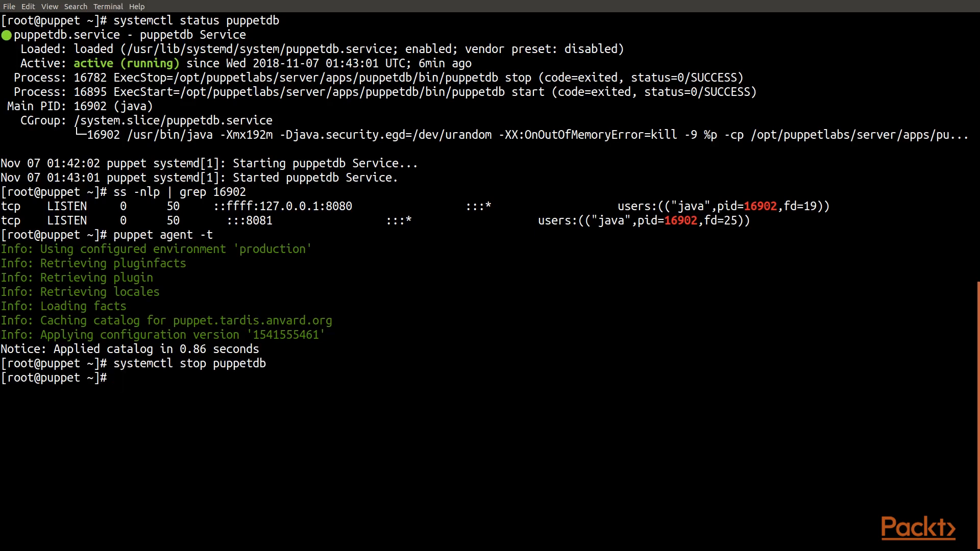
Start a second puppet agent -t run while puppetdb is stopped.
{"action": "type", "text": "puppet agent -t"}
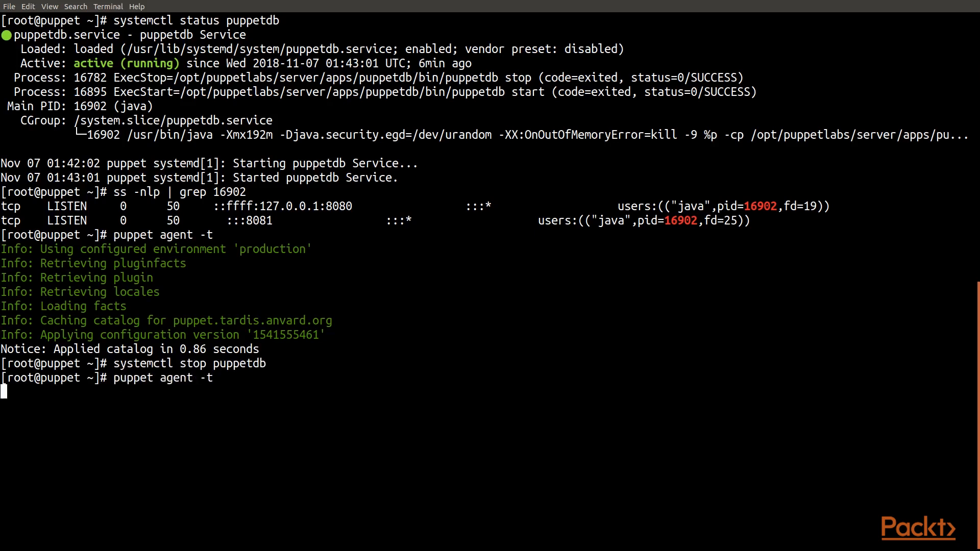
{"action": "key", "text": "Return"}
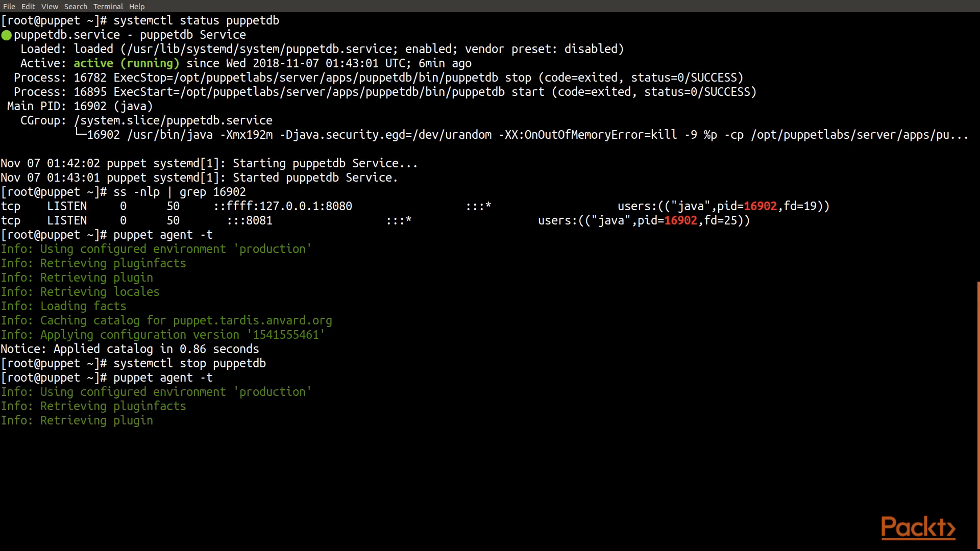